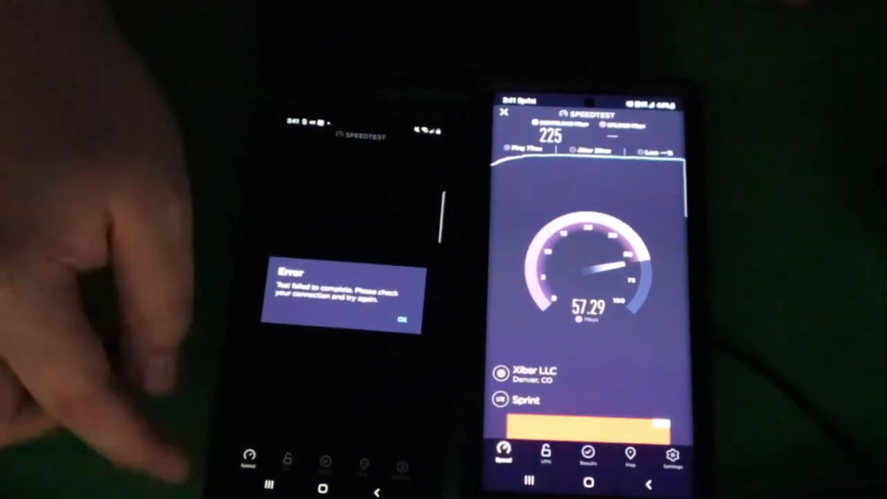
- Dismiss the failed-test error on the left phone to return both phones to the GO screen
{"action": "left_click", "coordinate": [402, 320]}
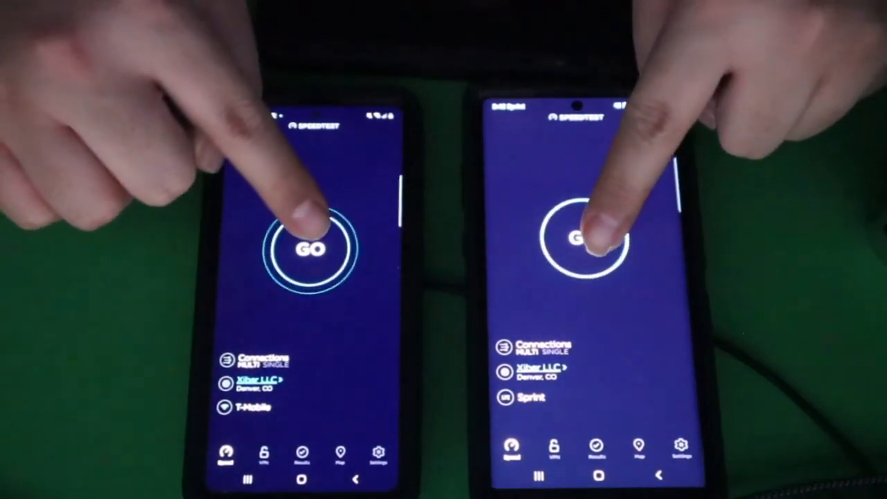
- Run simultaneous tests; the Sprint phone finishes at 220 Mbps down, 58.0 up
{"action": "left_click", "coordinate": [312, 249]}
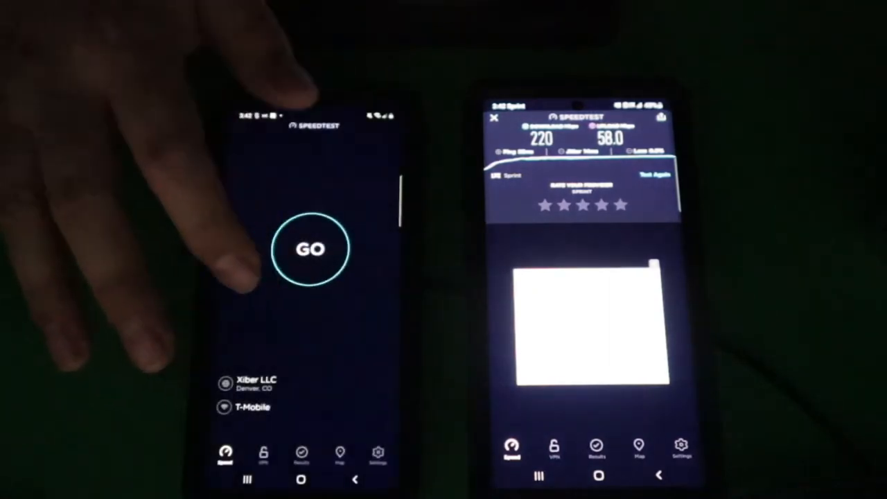
{"action": "left_click", "coordinate": [310, 249]}
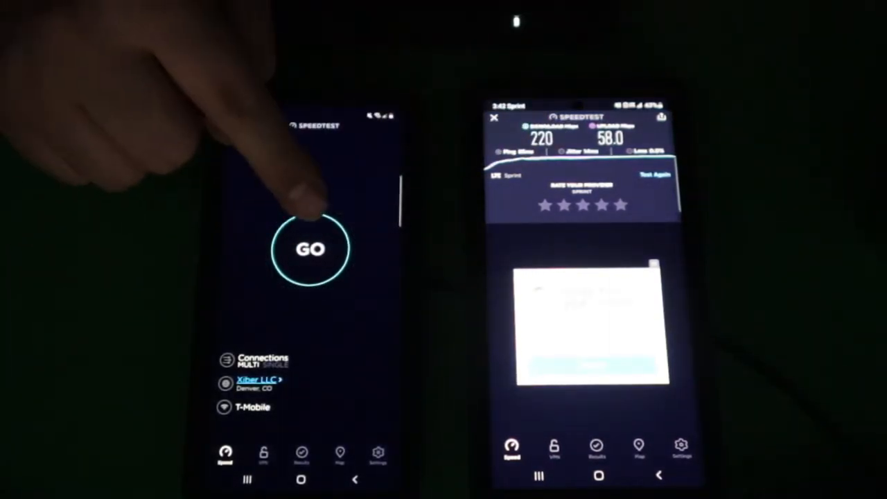
{"action": "left_click", "coordinate": [309, 248]}
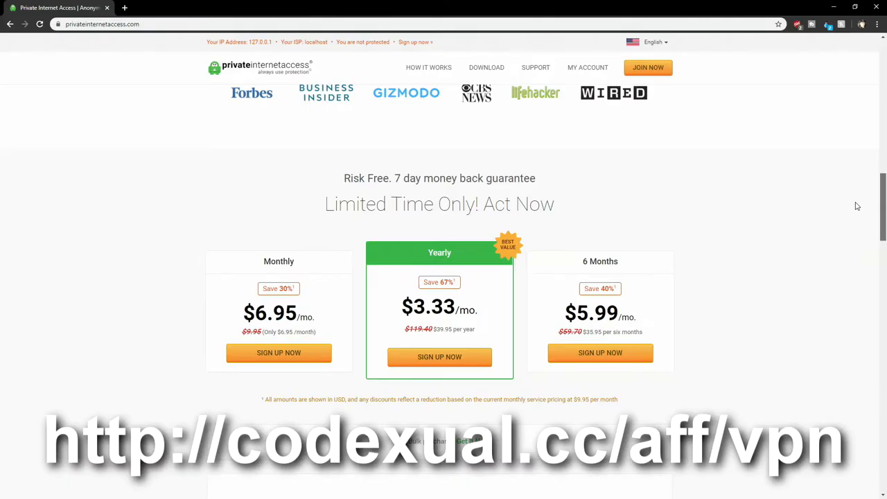
- Scroll the PIA homepage to VPN Features, highlighting '10 devices simultaneously', then the 3335+ servers section
{"action": "scroll", "scroll_direction": "down", "scroll_amount": 3}
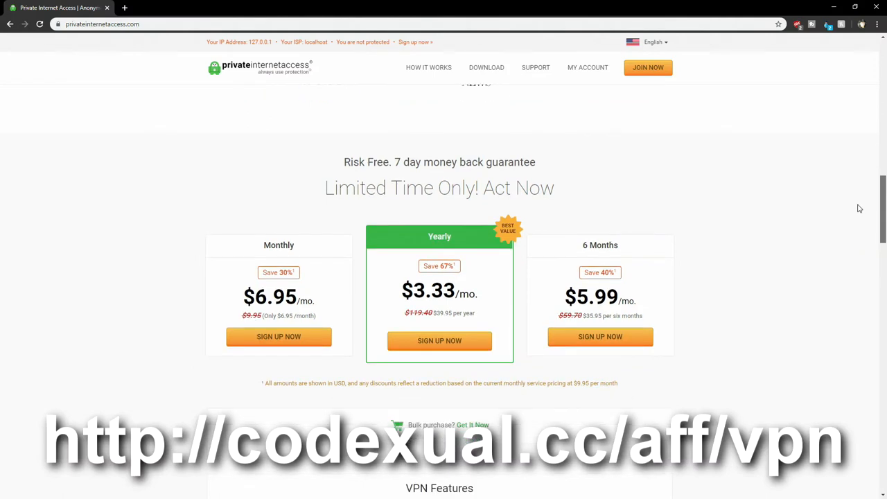
{"action": "mouse_move", "coordinate": [274, 314]}
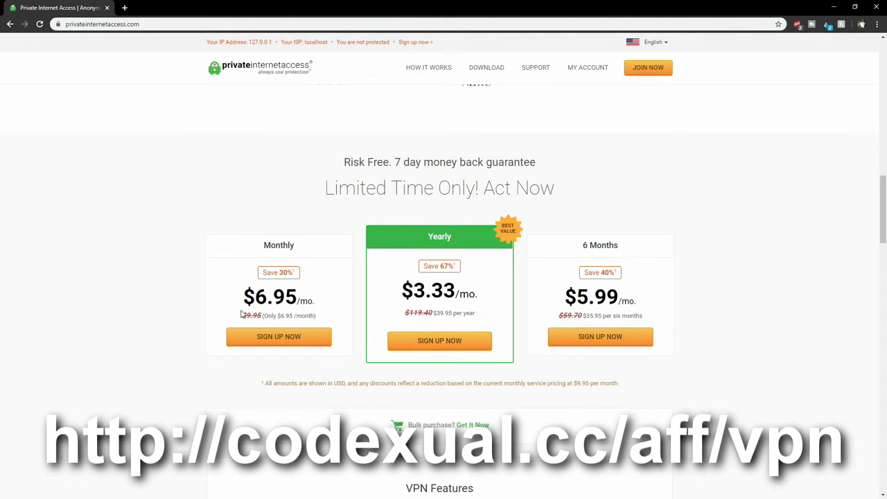
{"action": "mouse_move", "coordinate": [878, 196]}
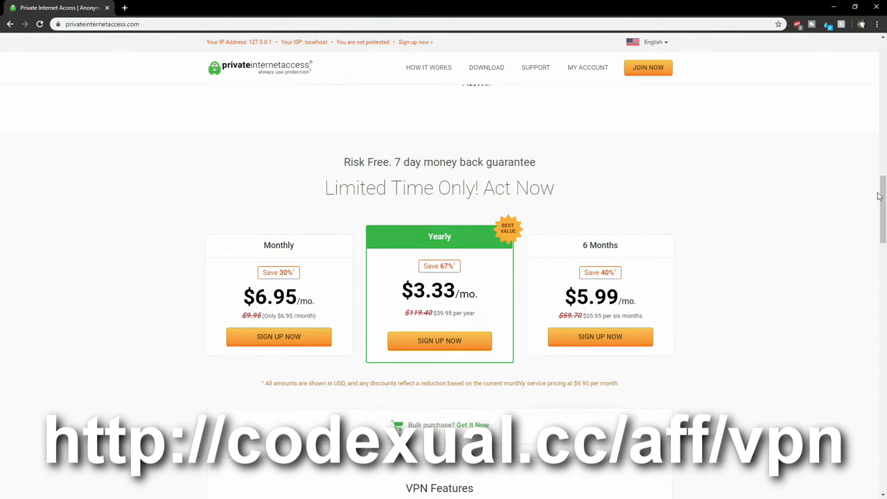
{"action": "scroll", "scroll_direction": "down", "scroll_amount": 3}
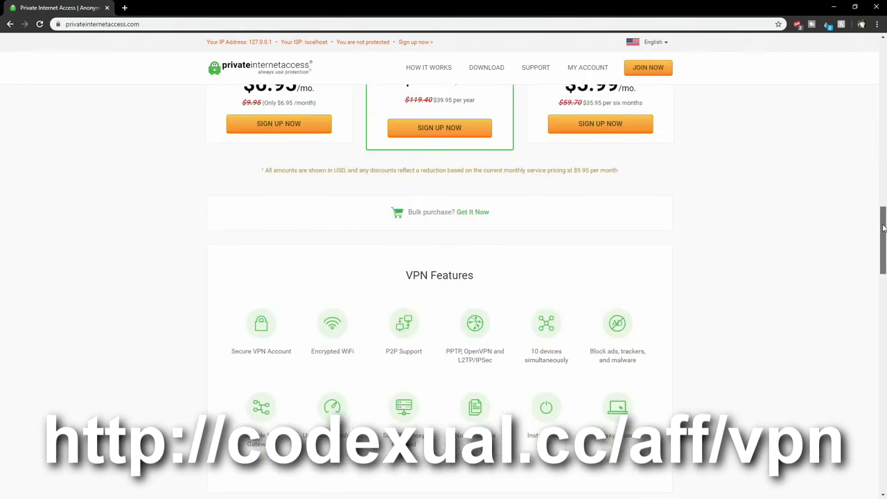
{"action": "scroll", "scroll_direction": "down", "scroll_amount": 3}
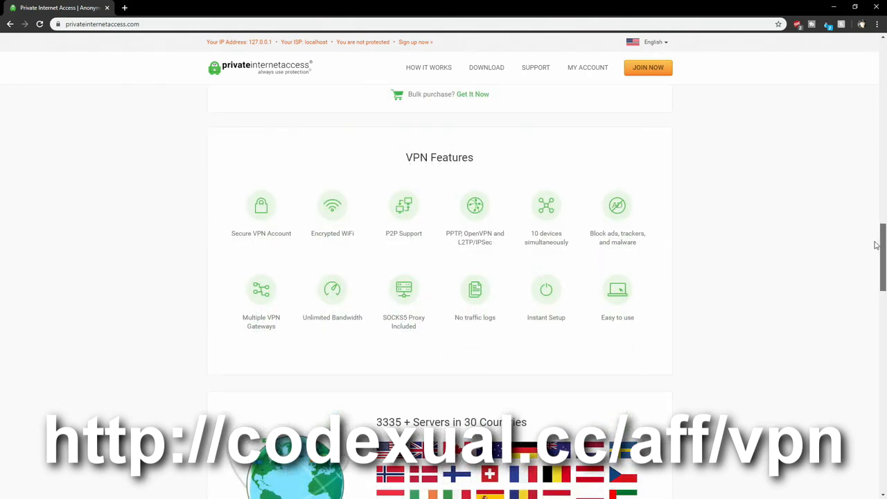
{"action": "scroll", "scroll_direction": "down", "scroll_amount": 3}
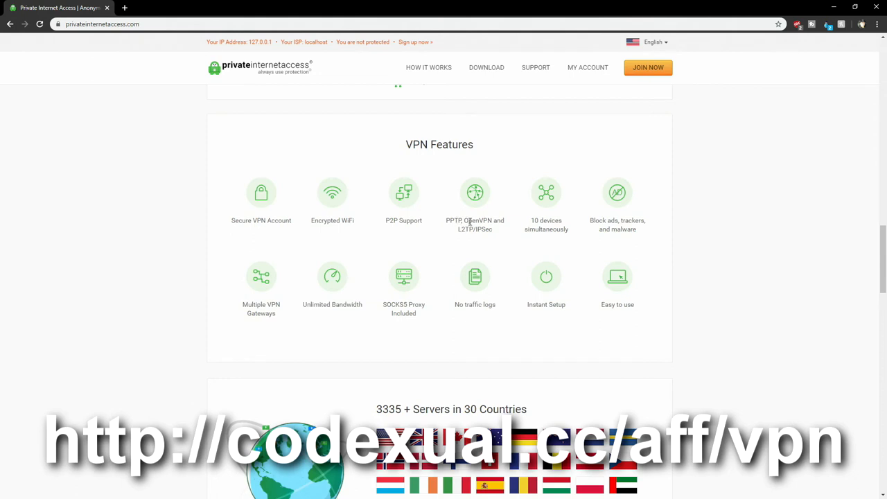
{"action": "mouse_move", "coordinate": [461, 230]}
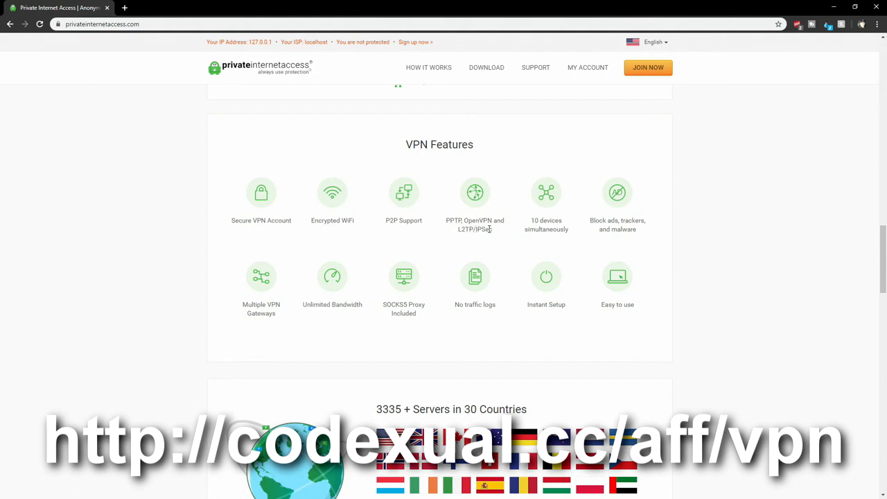
{"action": "double_click", "coordinate": [546, 221]}
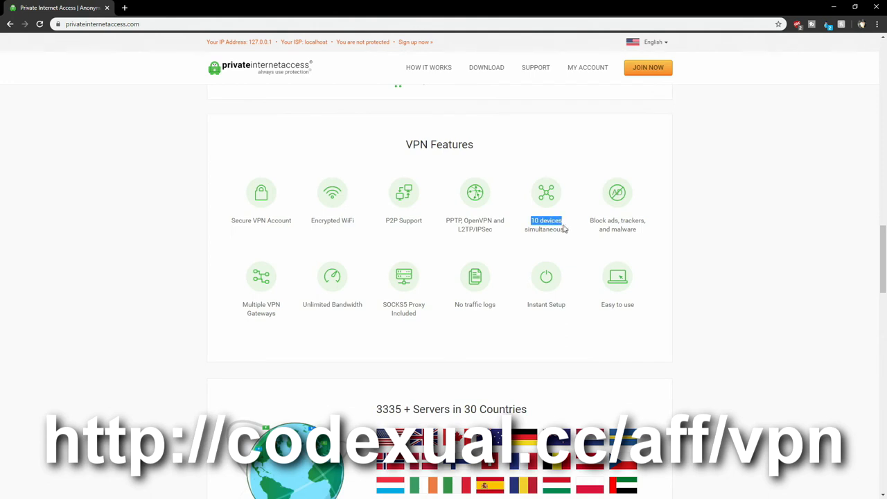
{"action": "mouse_move", "coordinate": [657, 227]}
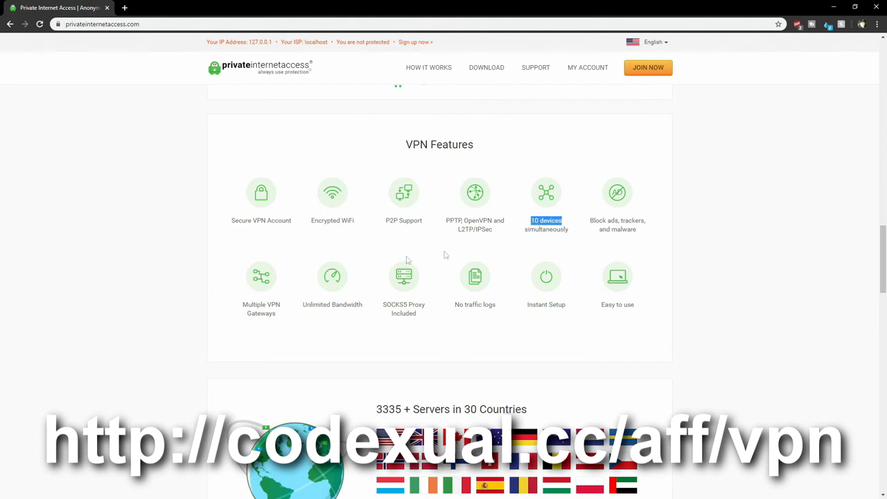
{"action": "scroll", "scroll_direction": "down", "scroll_amount": 3}
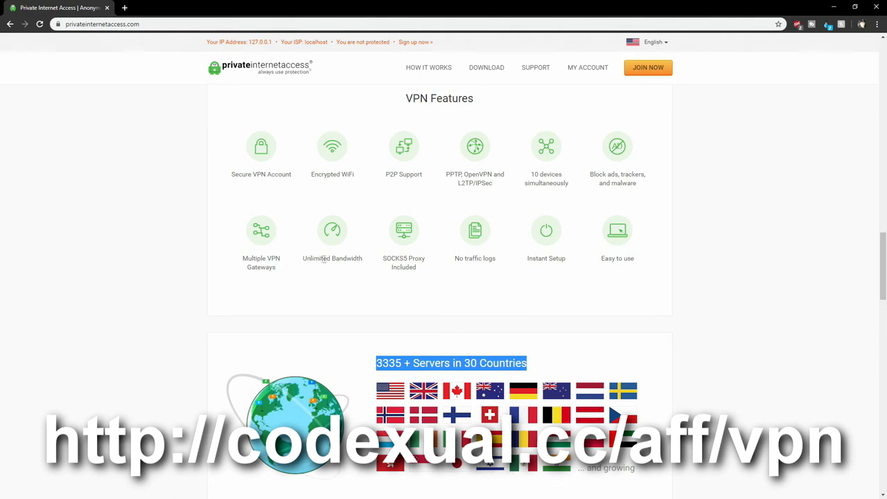
{"action": "mouse_move", "coordinate": [460, 258]}
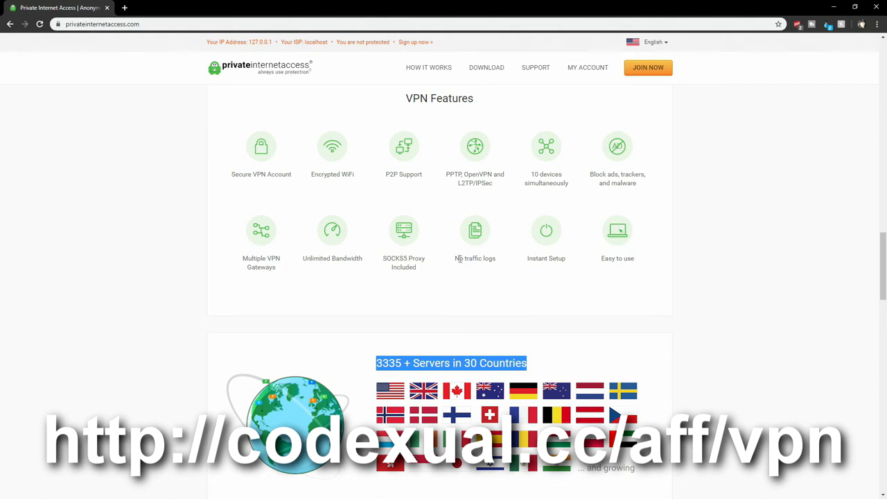